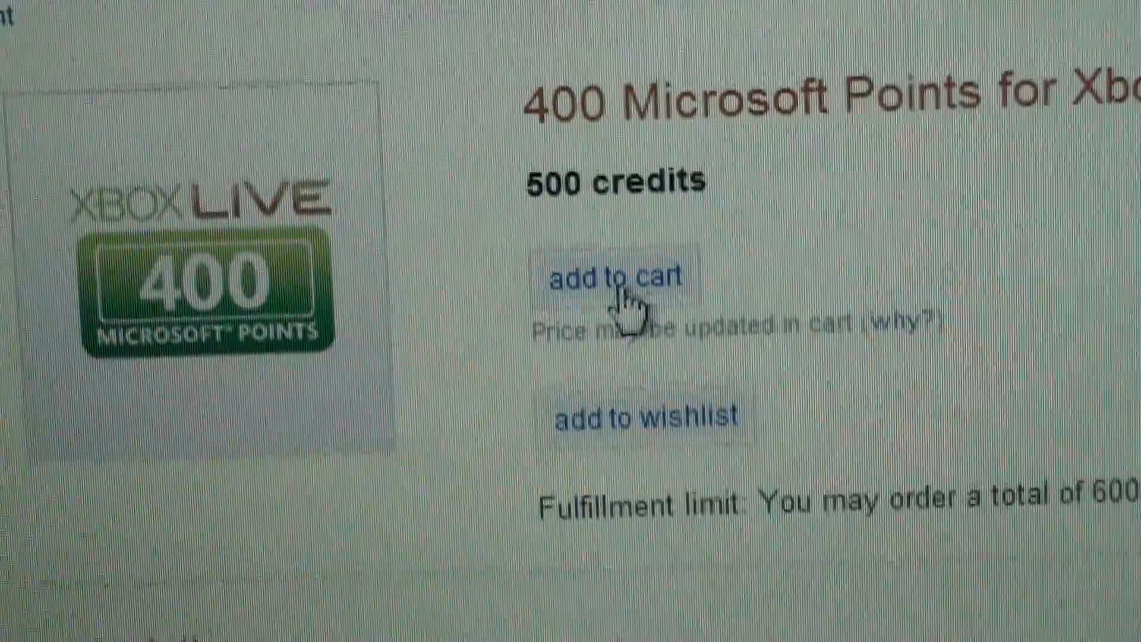
- Add the 400 Microsoft Points reward (500 credits) to the cart
click(616, 279)
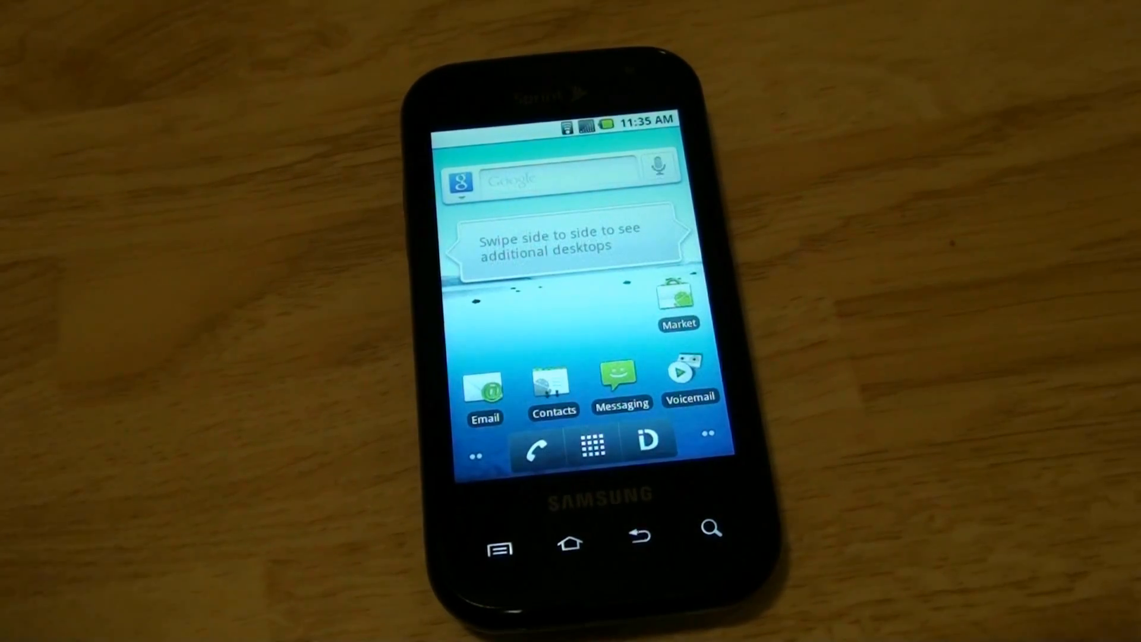
- Browse the SD card's Samsung folder, allow Unknown sources, and start installing interceptRoot.apk
click(593, 444)
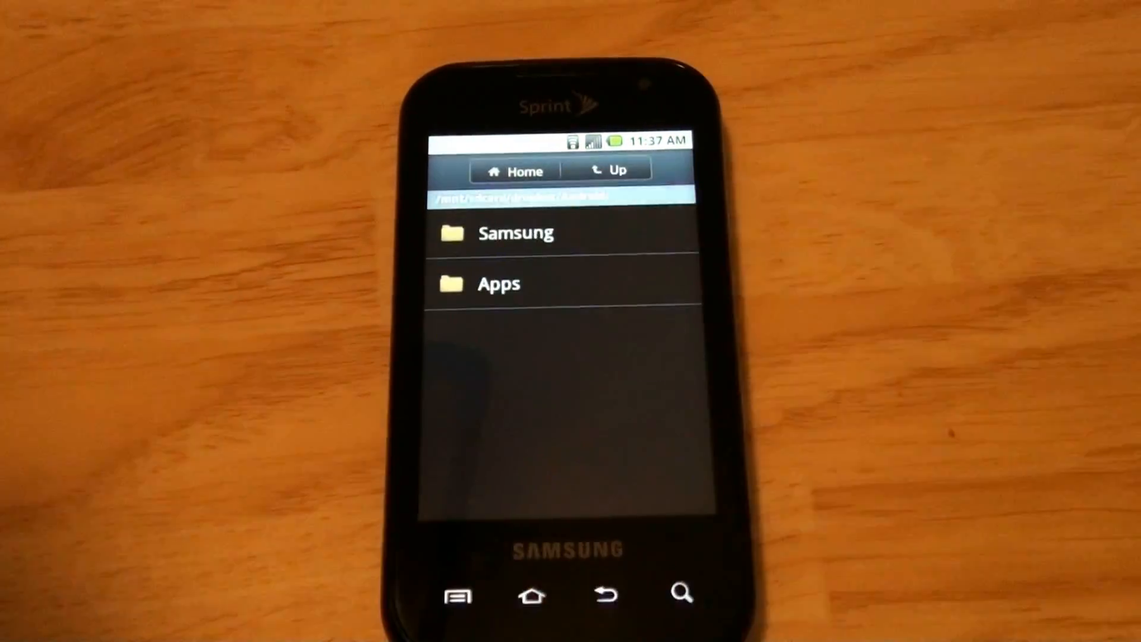
click(499, 283)
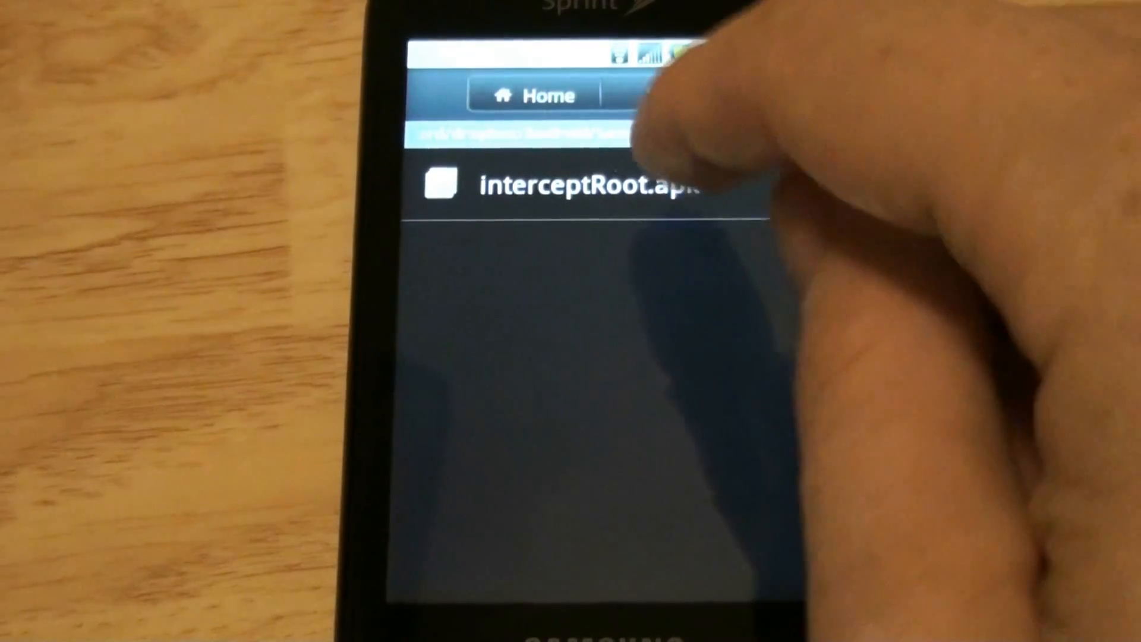
click(583, 185)
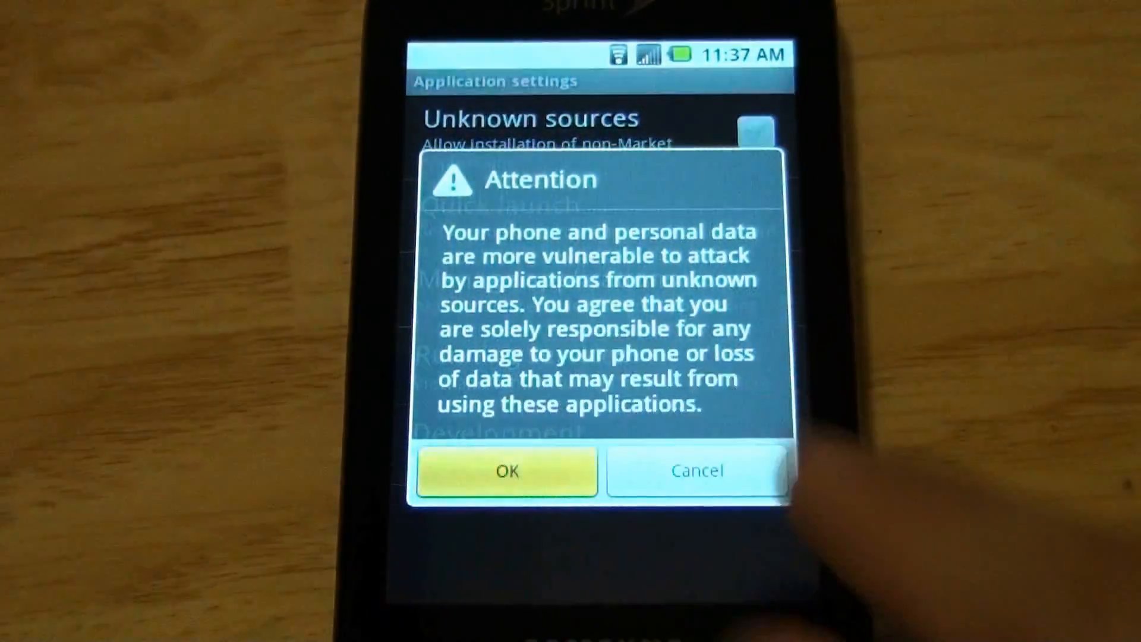
click(507, 470)
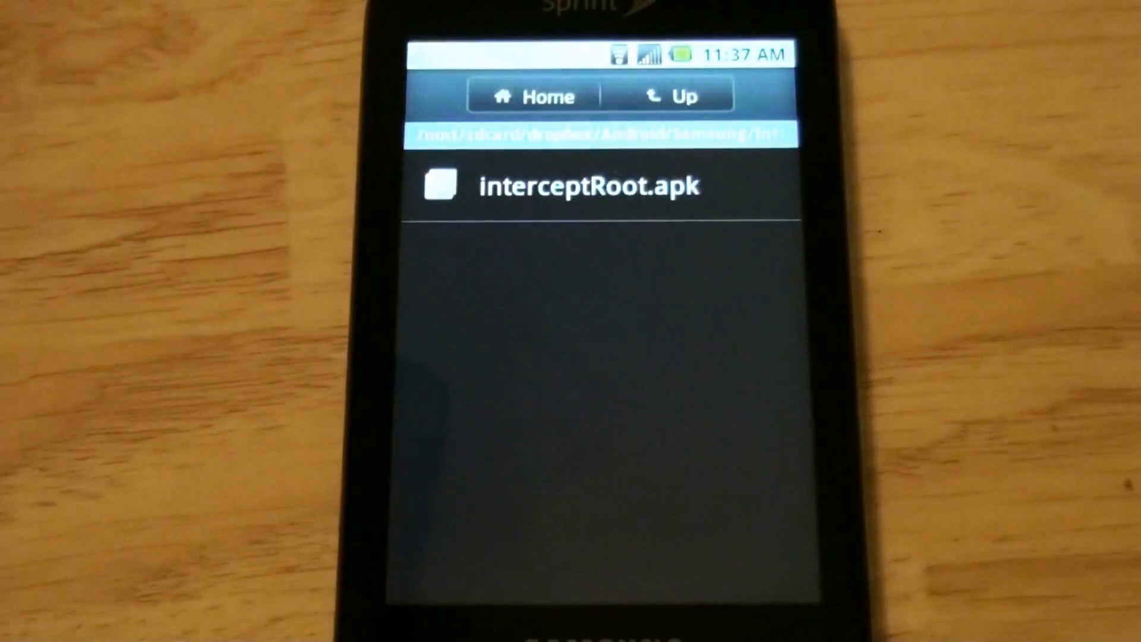
click(586, 184)
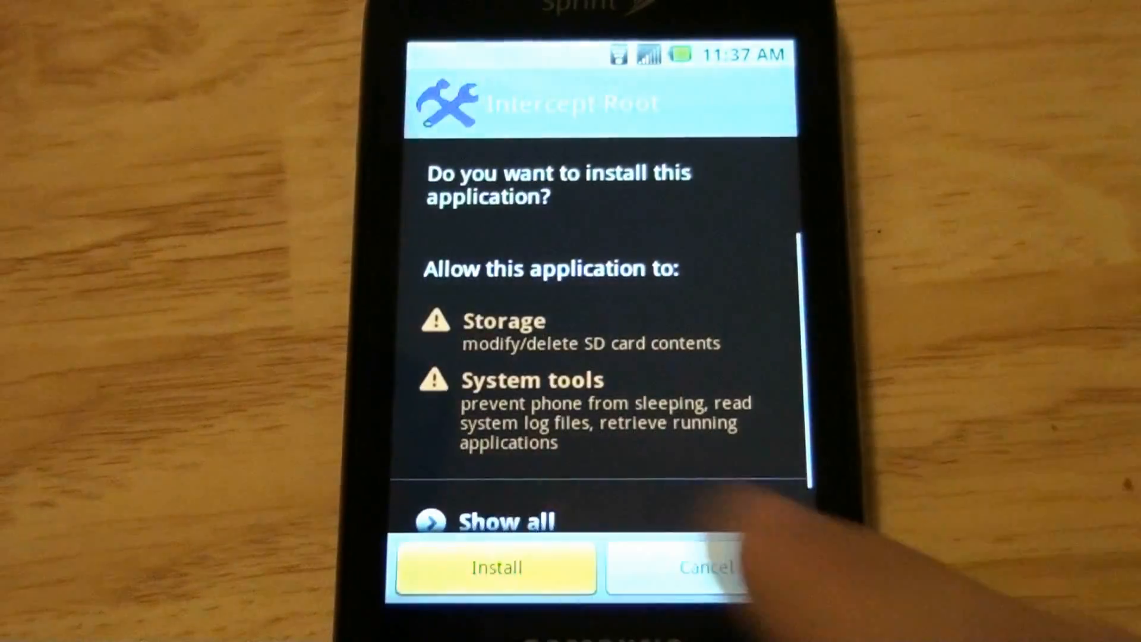
- Install and launch Intercept Root, accepting the untested-phone warning so it roots and reboots
click(496, 569)
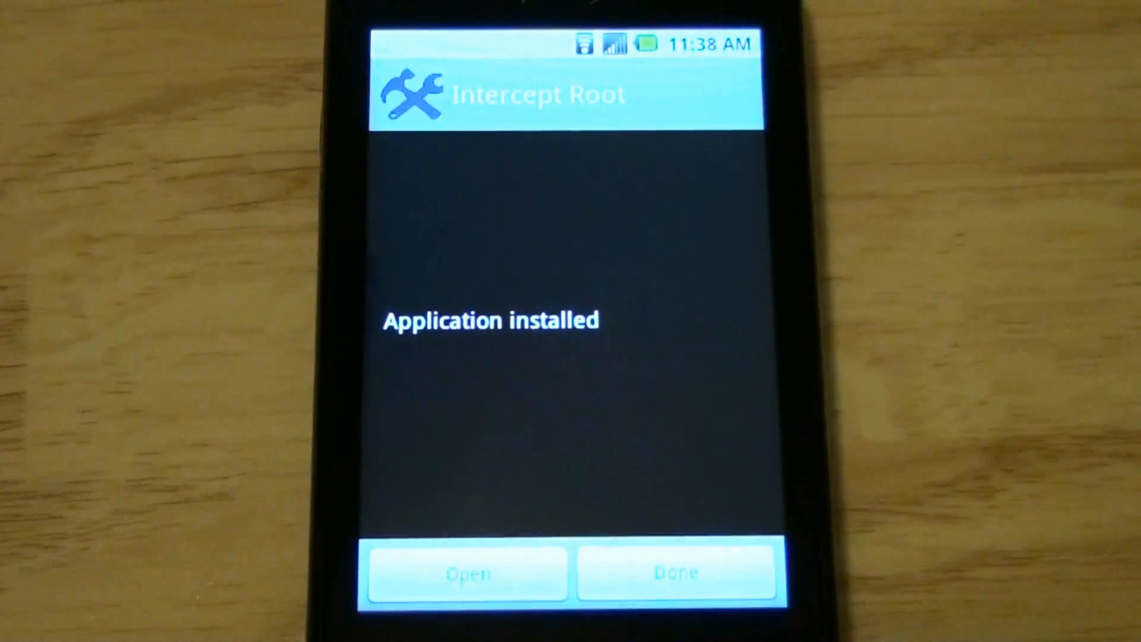
click(469, 573)
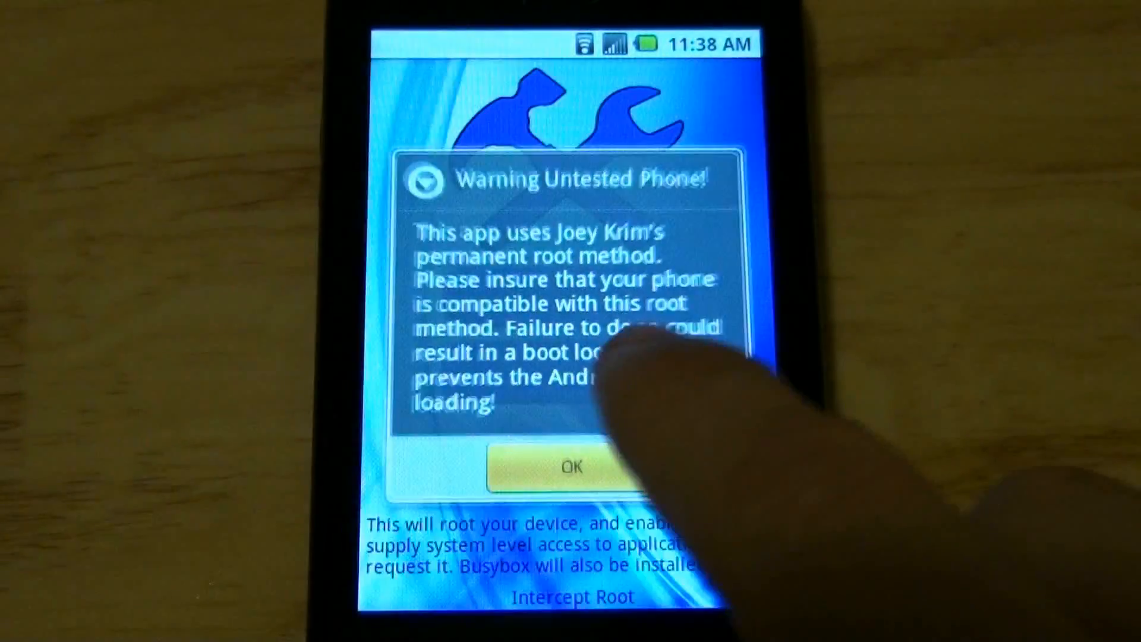
click(571, 467)
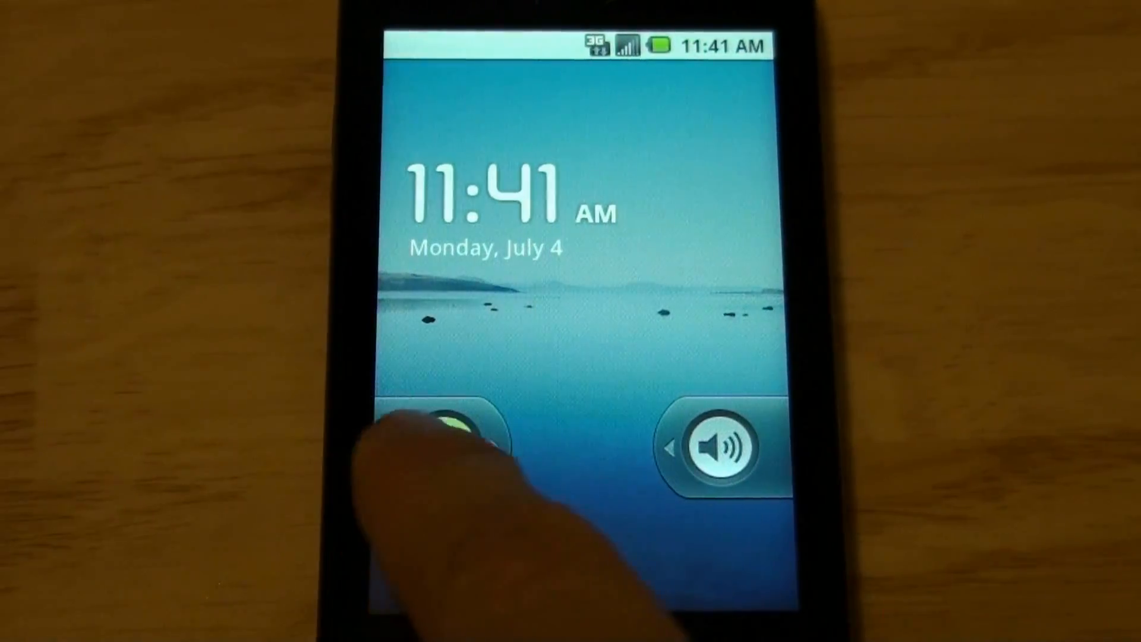
- Unlock the phone and find ES File Explorer in Market to install and launch it
drag(451, 444, 728, 444)
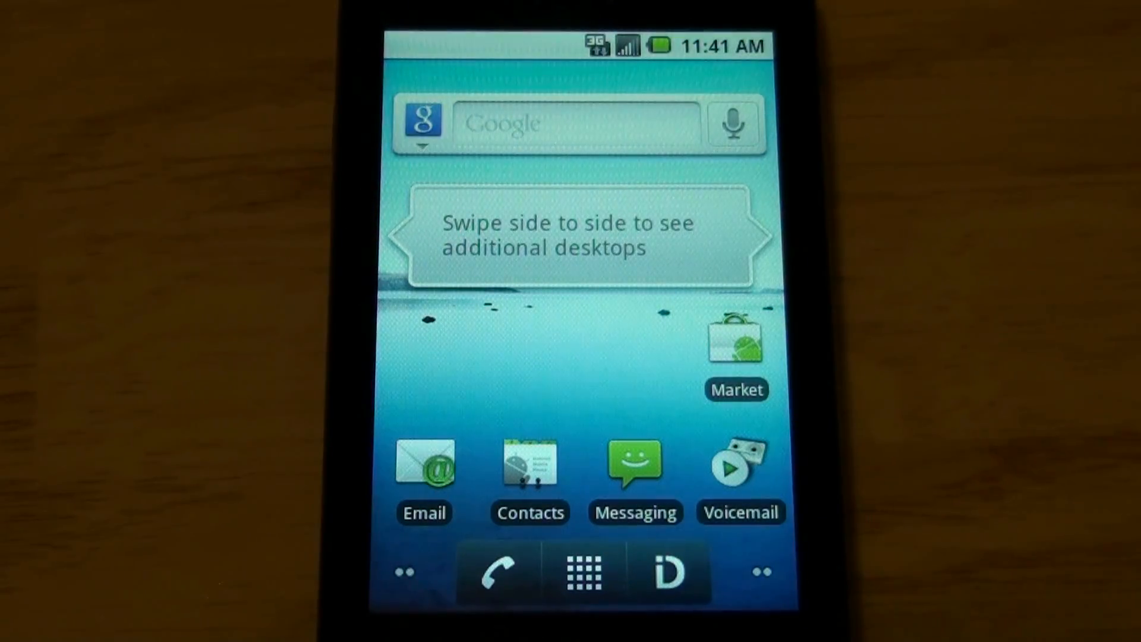
click(735, 343)
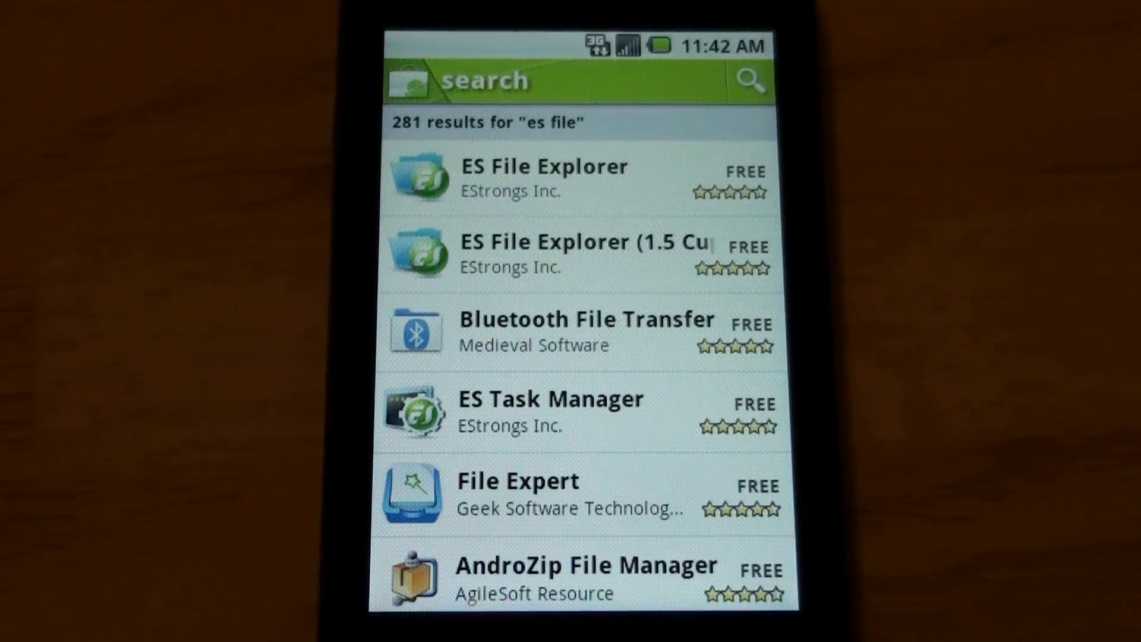
click(544, 177)
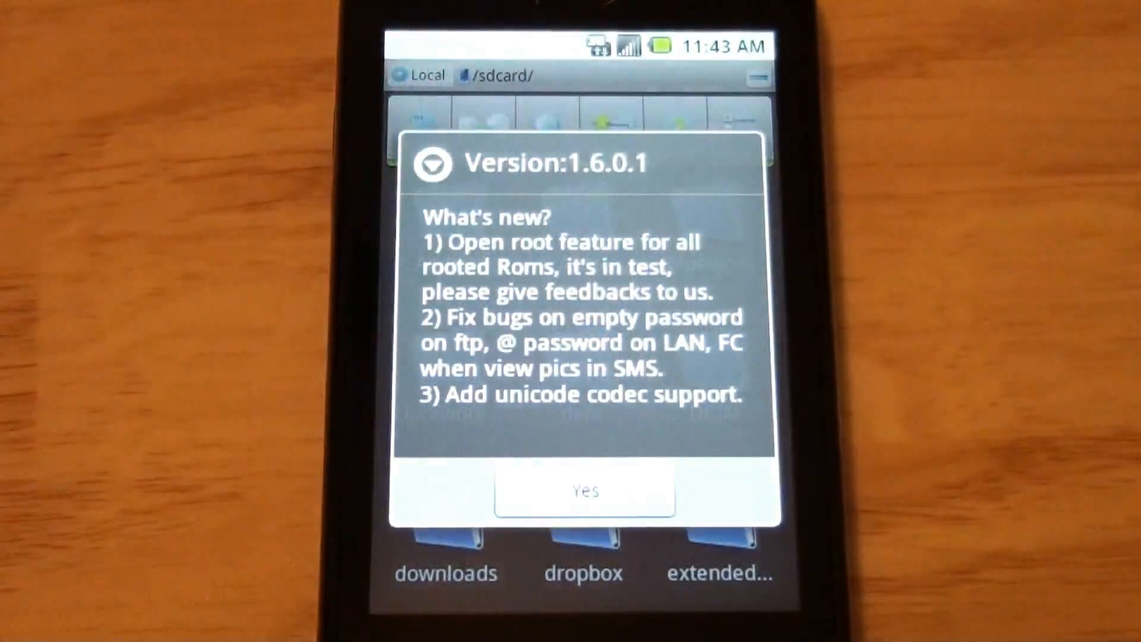
- Dismiss the what's-new notice and enable Root Explorer in ES File Explorer's settings
click(585, 489)
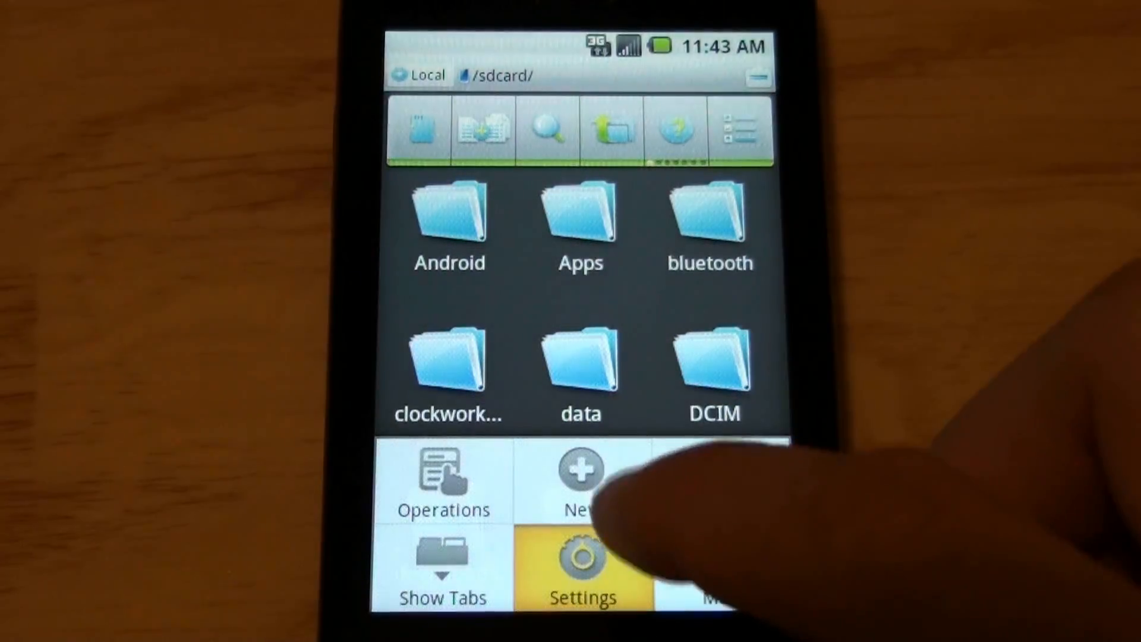
click(580, 561)
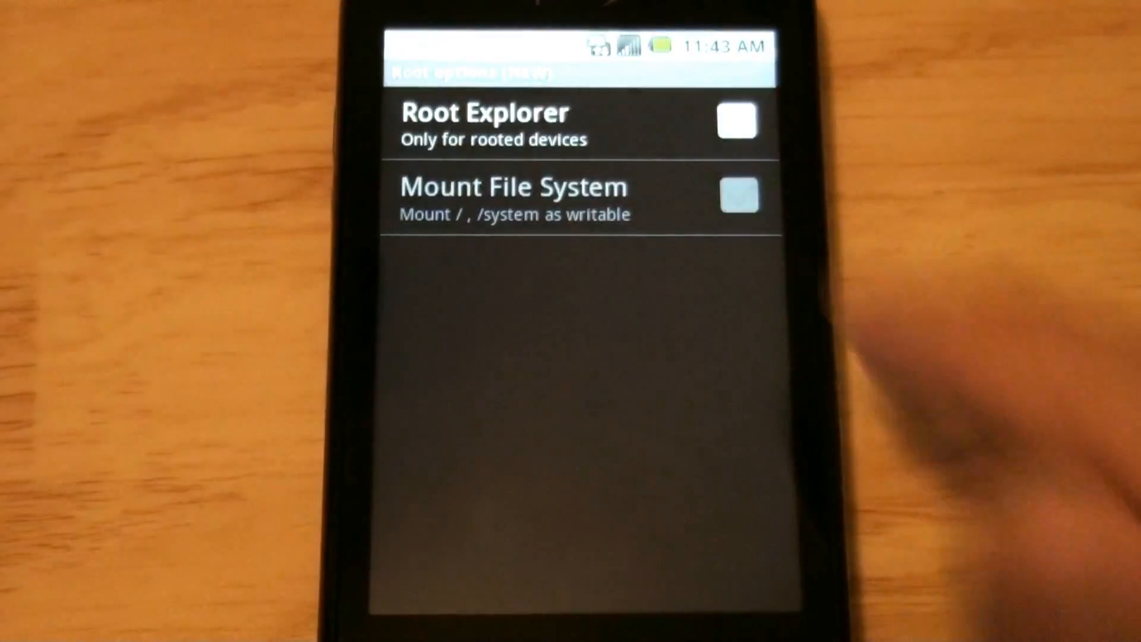
click(736, 120)
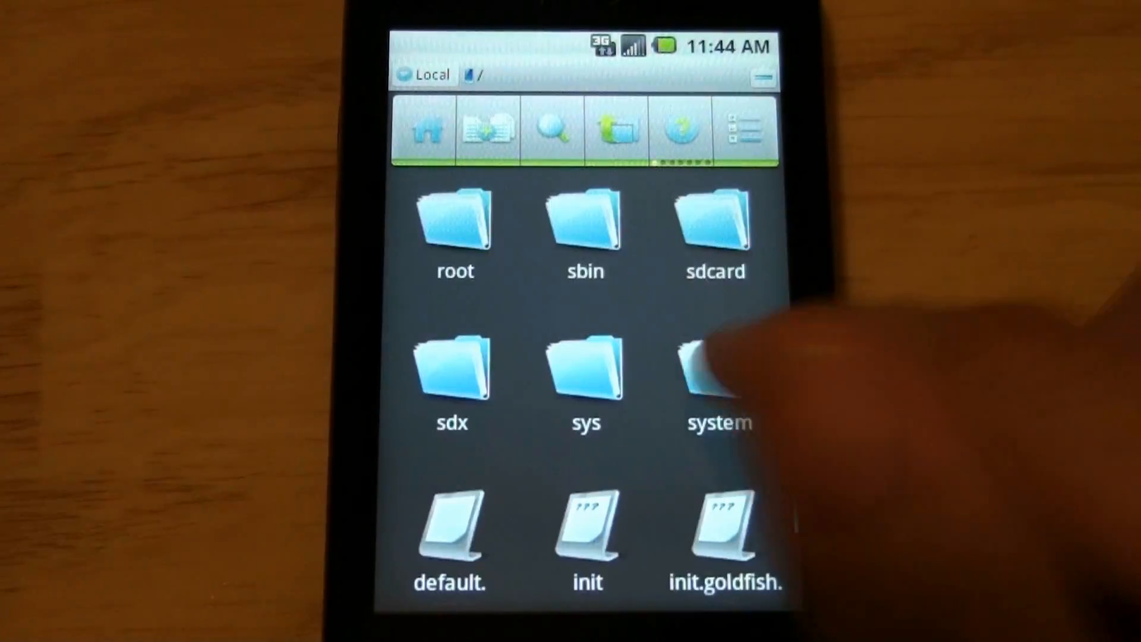
- Browse /system/etc and select the recovery-related file there
click(719, 368)
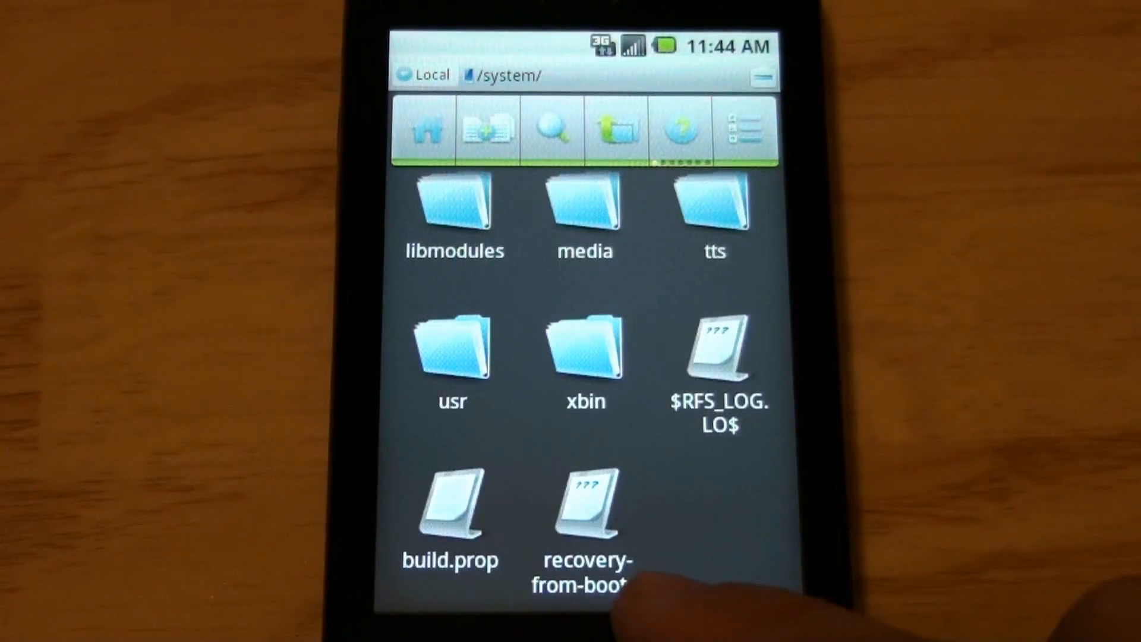
click(586, 517)
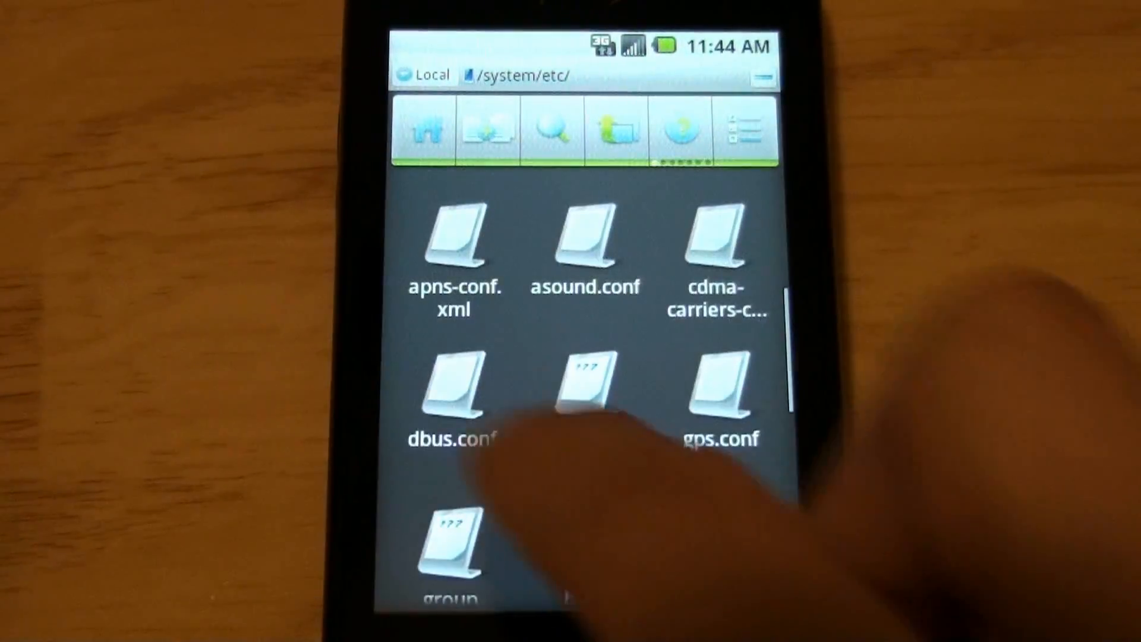
scroll(down, 3)
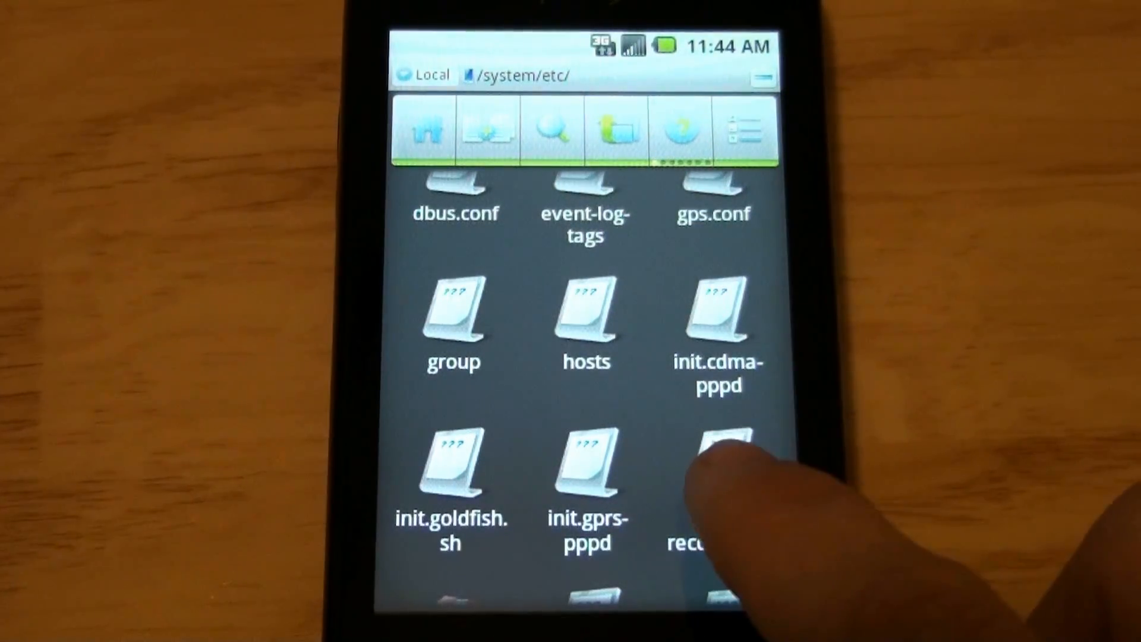
click(713, 466)
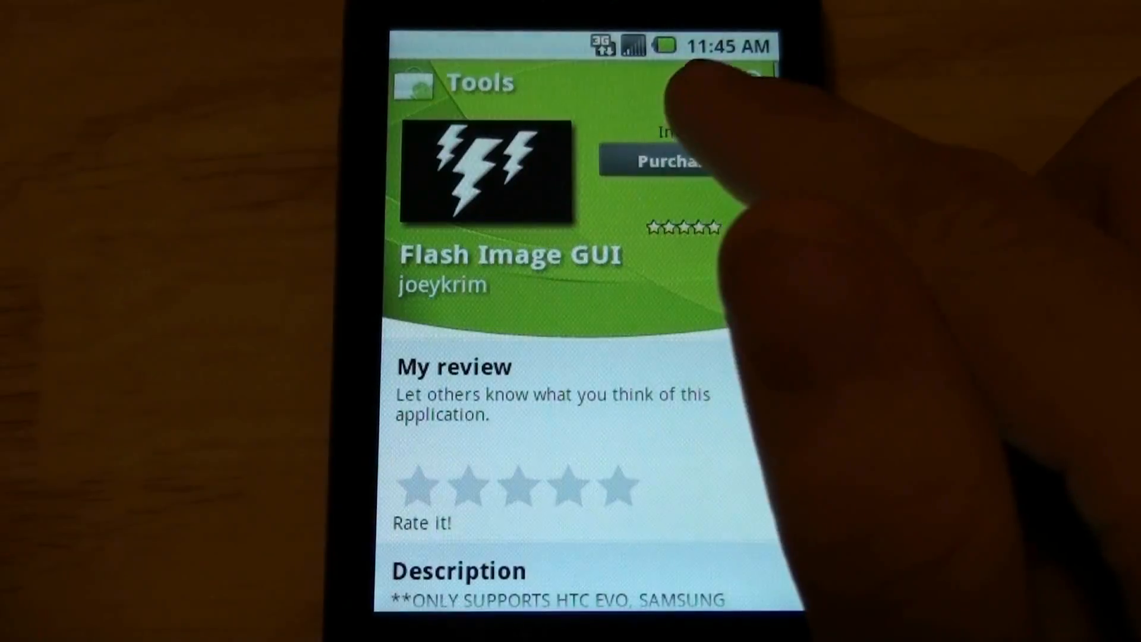
- Purchase Flash Image GUI from Market and return to results once installed
click(662, 161)
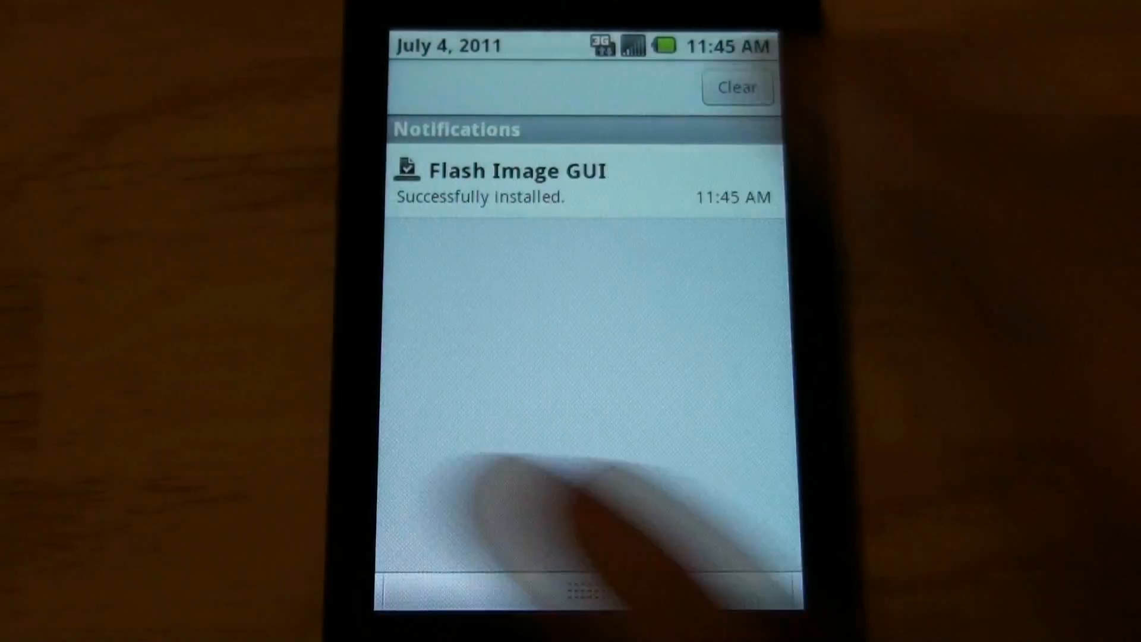
click(516, 182)
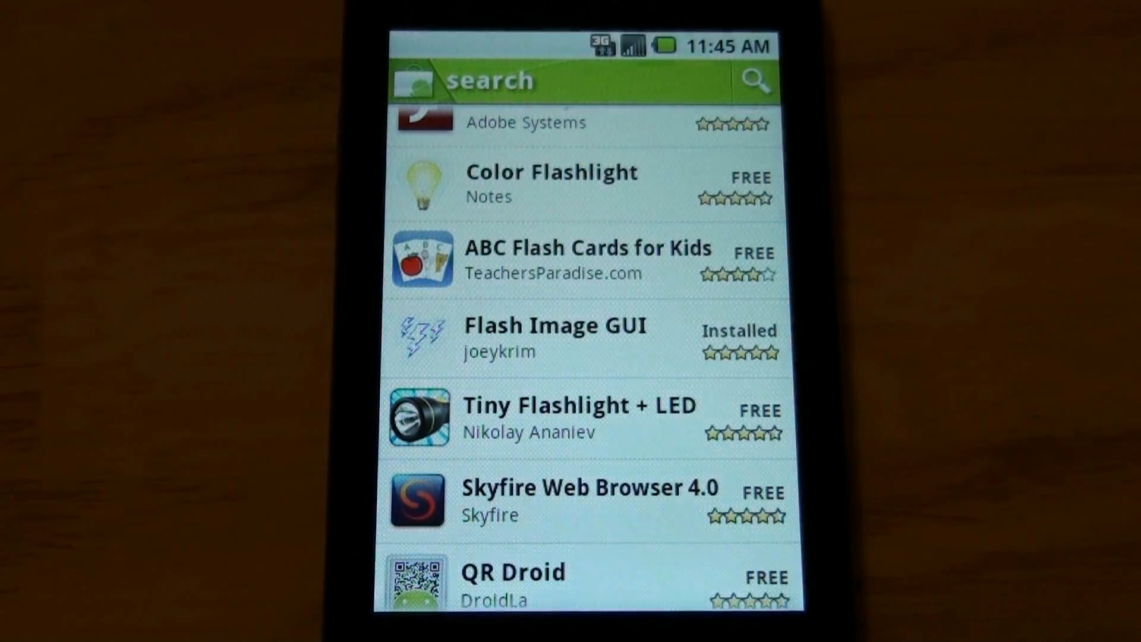
- Launch Flash Image GUI, accept its disclaimer, and choose recovery.rfs as the image to flash
click(555, 338)
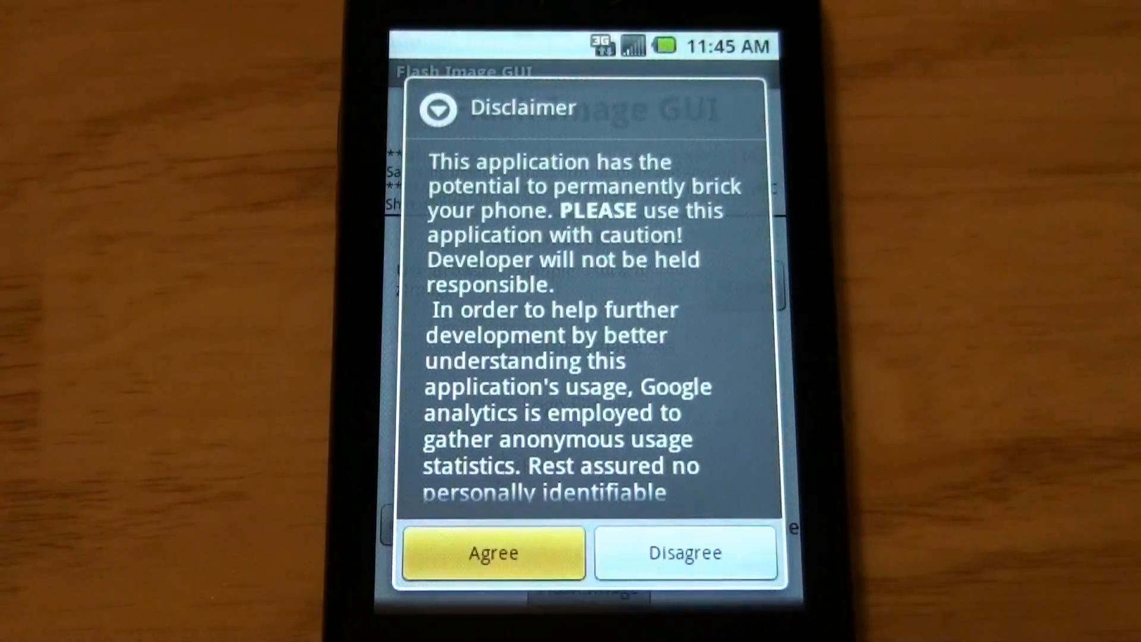
click(493, 552)
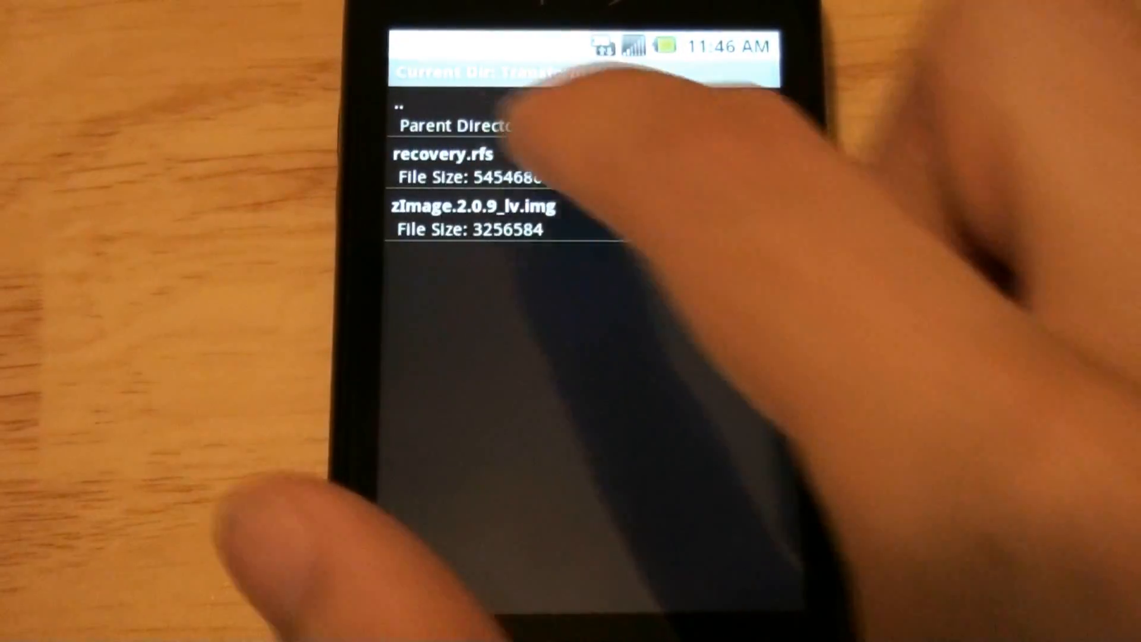
click(455, 155)
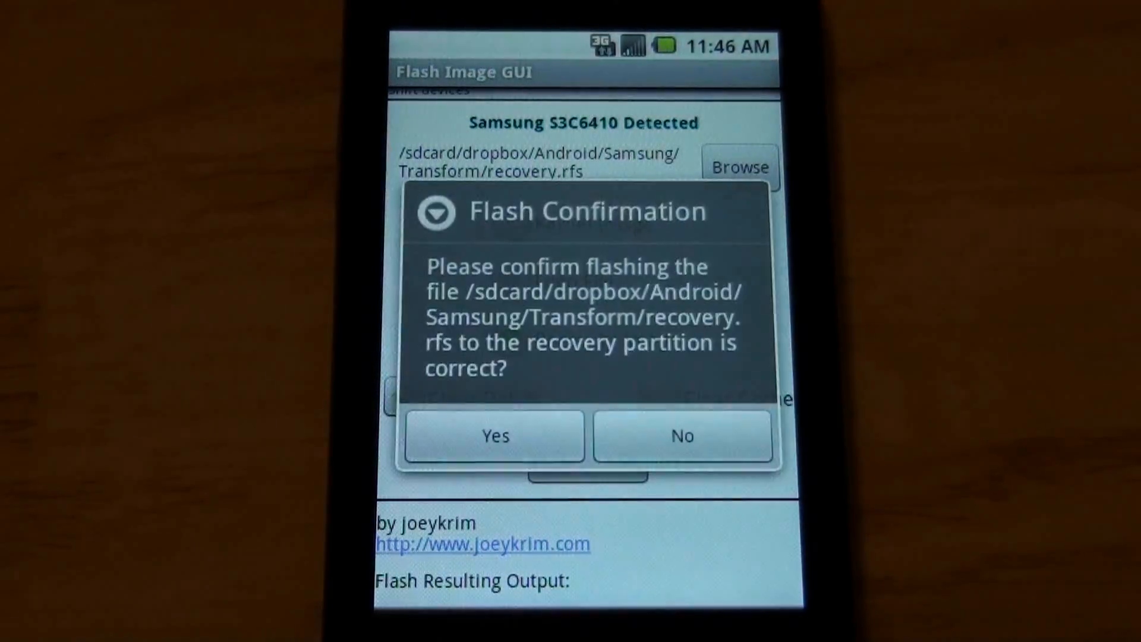
click(494, 436)
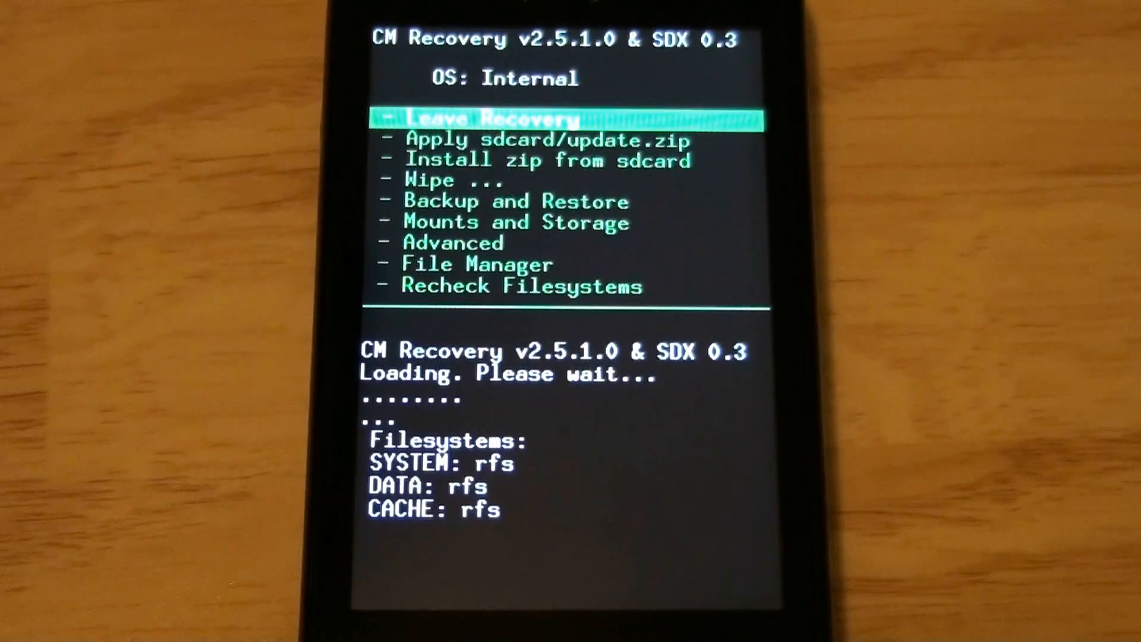
- Apply sdcard/update.zip in CM Recovery and leave recovery to reboot into Android
key(Down)
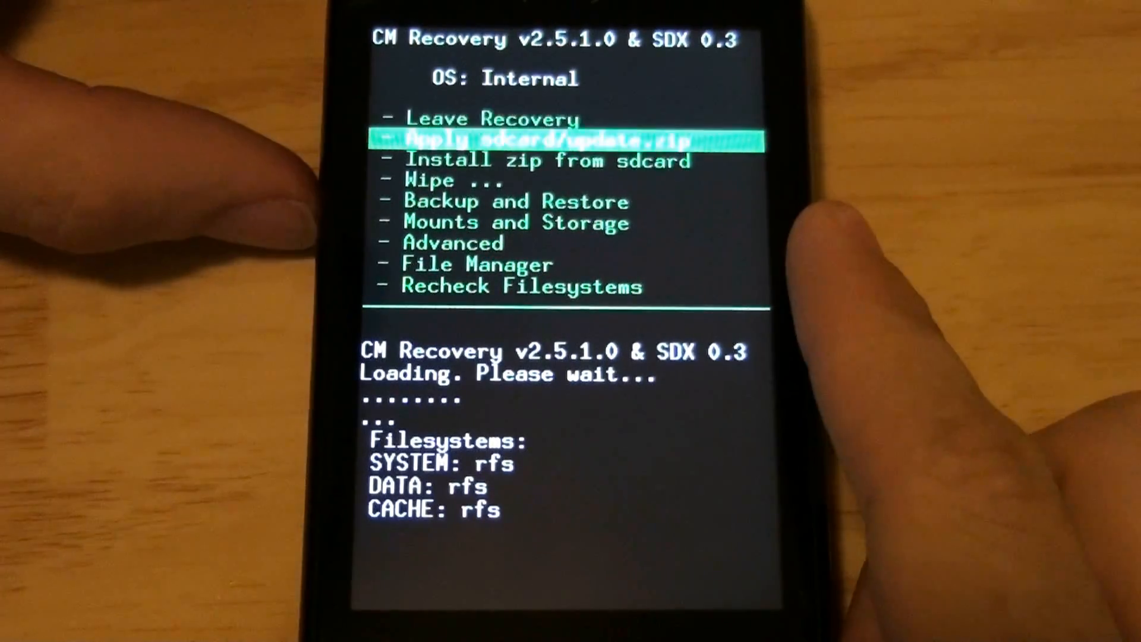
click(565, 139)
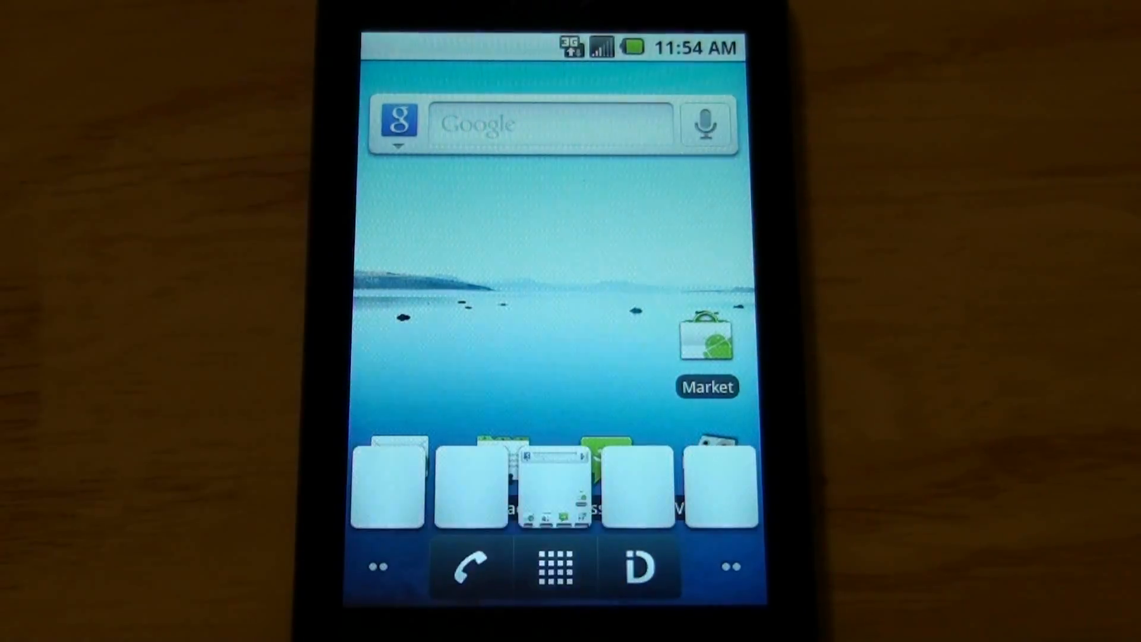
- Show the app drawer listing Intercept Root, Market and the other installed apps
click(555, 568)
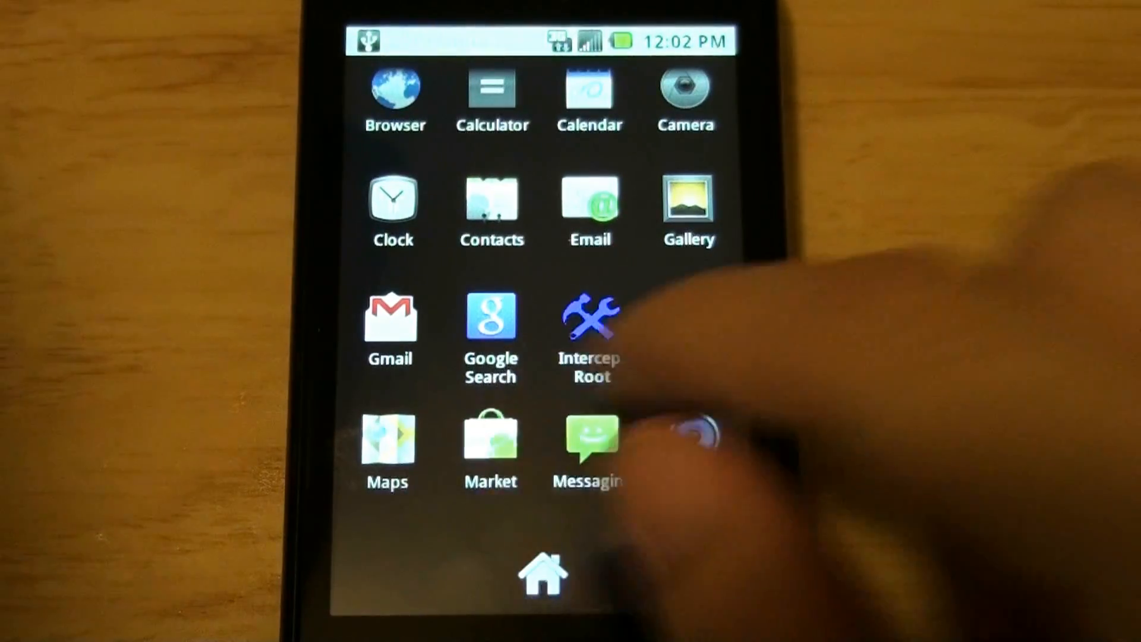
- Install the file explorer from the SD card's Apps folder and enable Root Explorer with Cyanogen Mod ROM
click(589, 320)
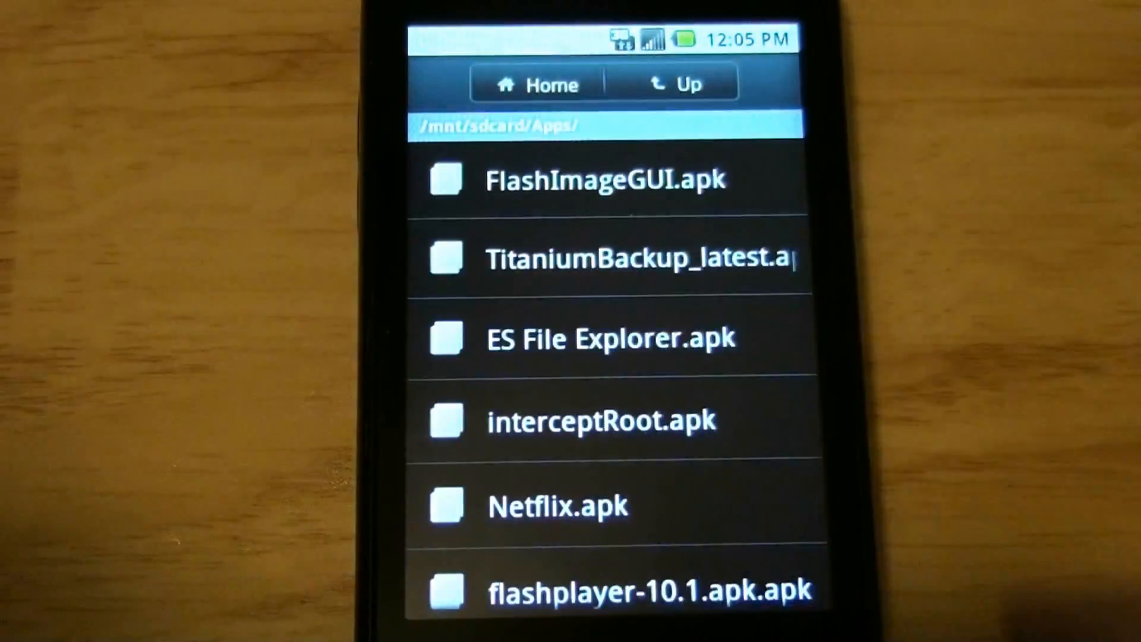
click(609, 337)
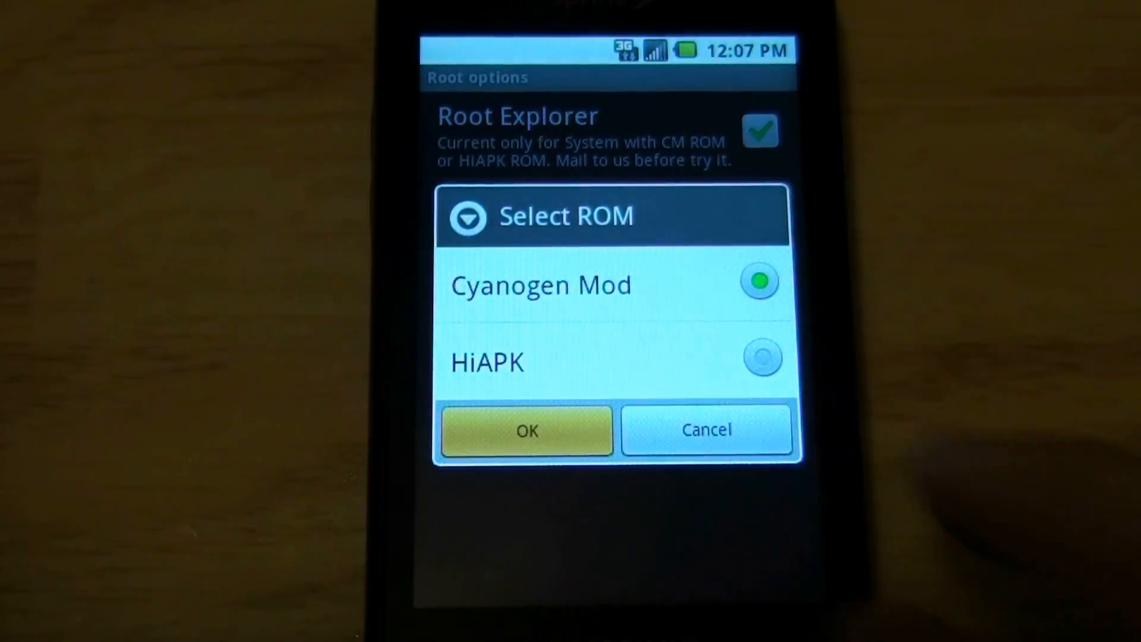
- Confirm Cyanogen Mod as the ROM and view ES File Explorer's update listing in Market
click(526, 431)
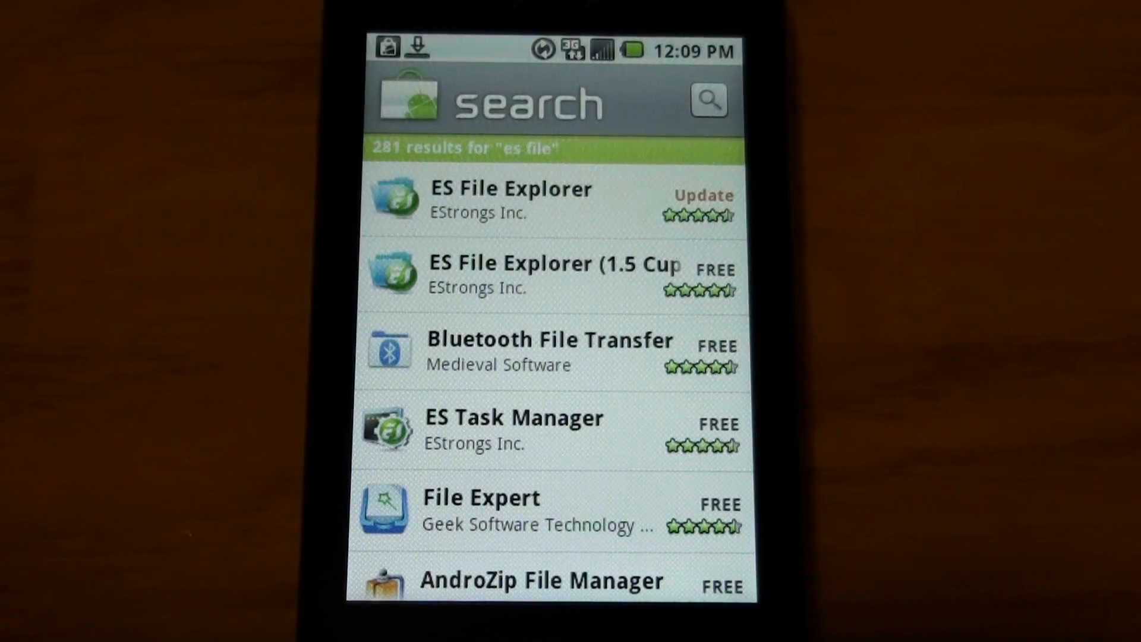
click(510, 200)
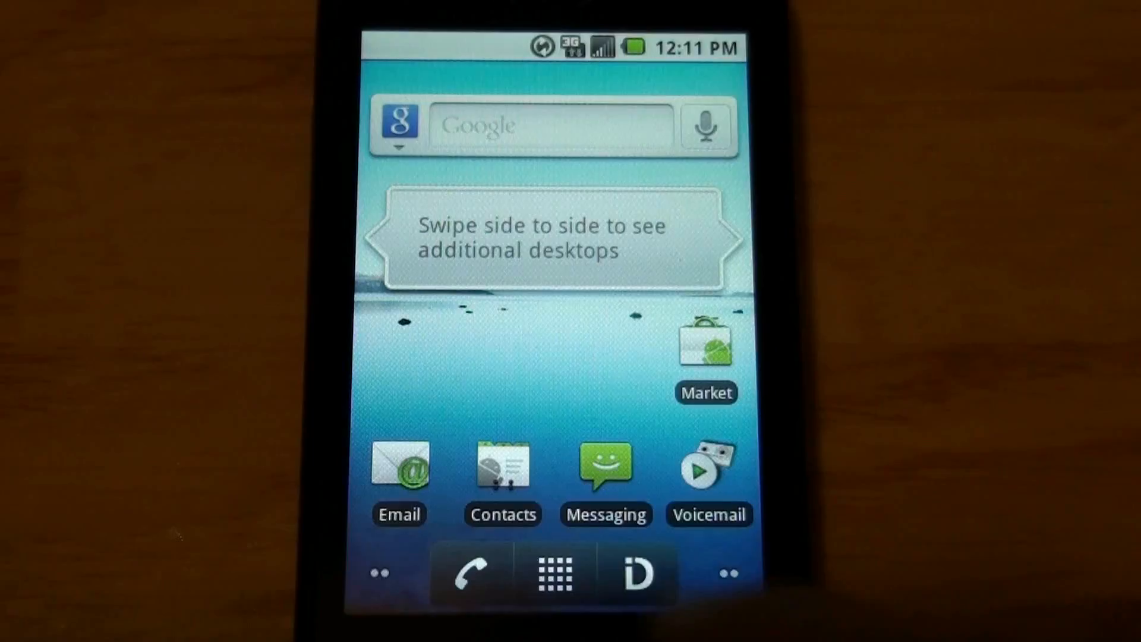
- Accept ES File Explorer's experimental root feature warning and browse the /system folder
click(555, 567)
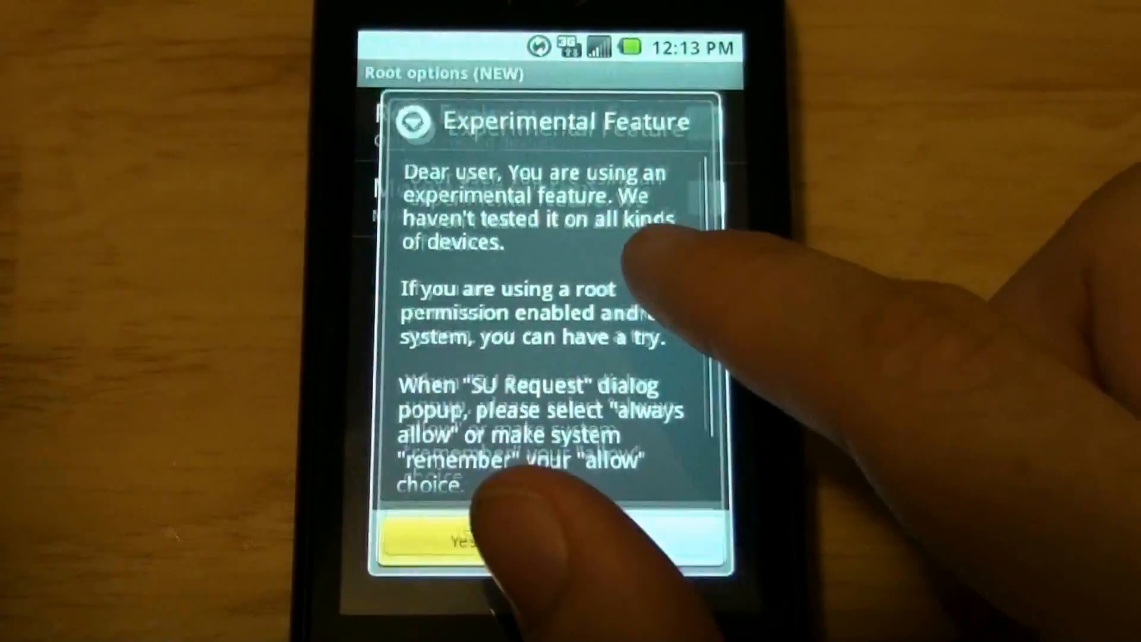
click(462, 538)
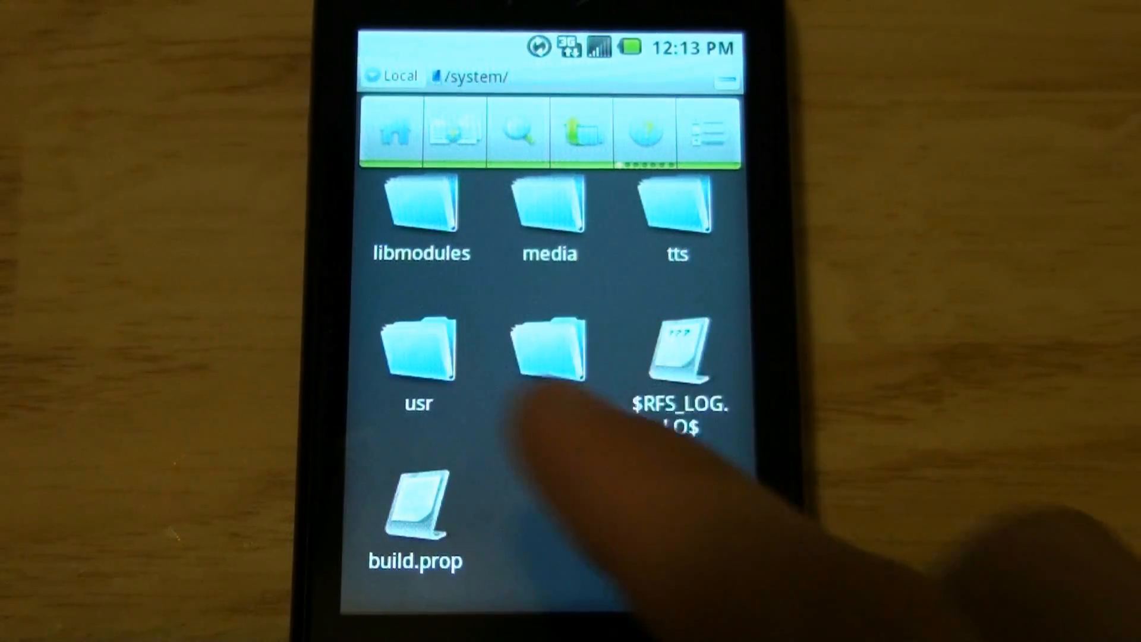
scroll(down, 3)
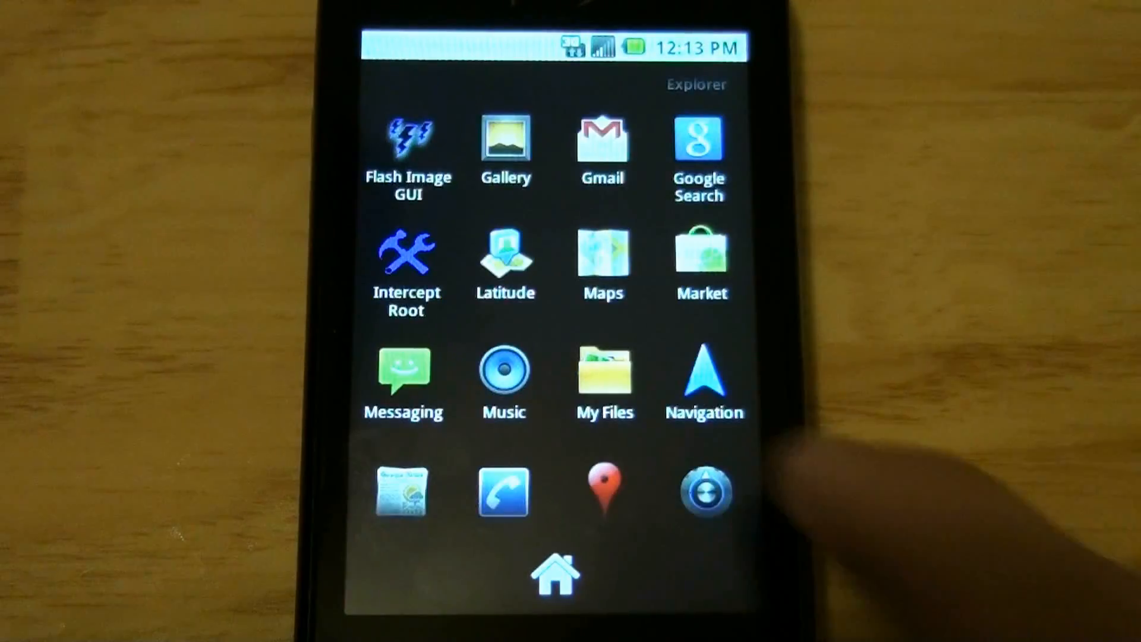
- Locate and open the ES File Explorer 1.6.0.1 entry in Titanium Backup's Backup/Restore list
scroll(down, 3)
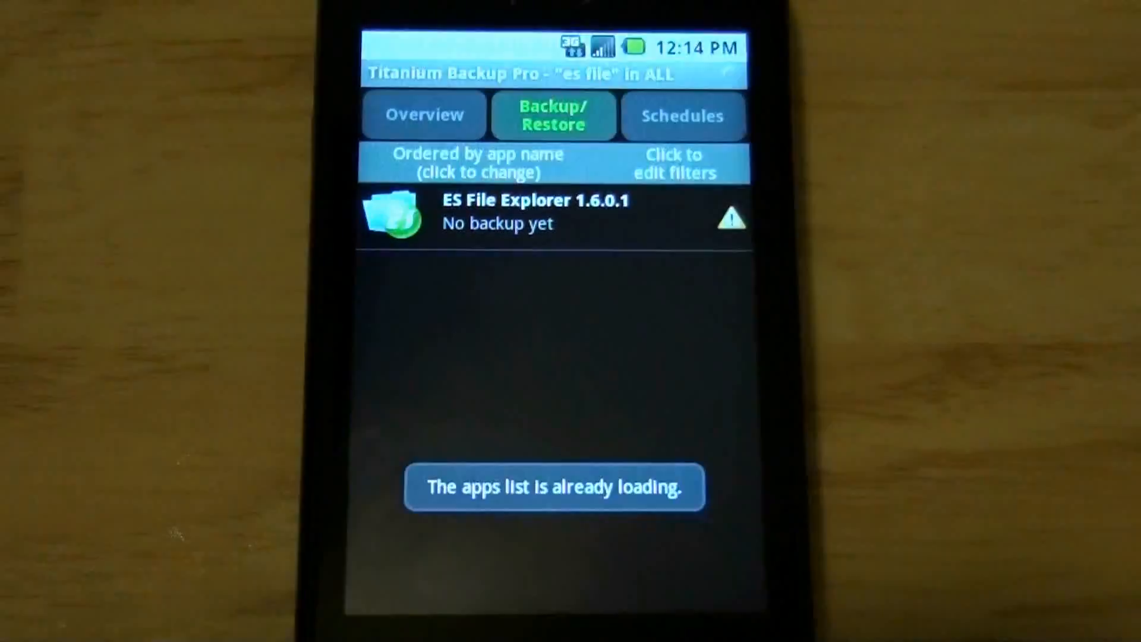
click(535, 211)
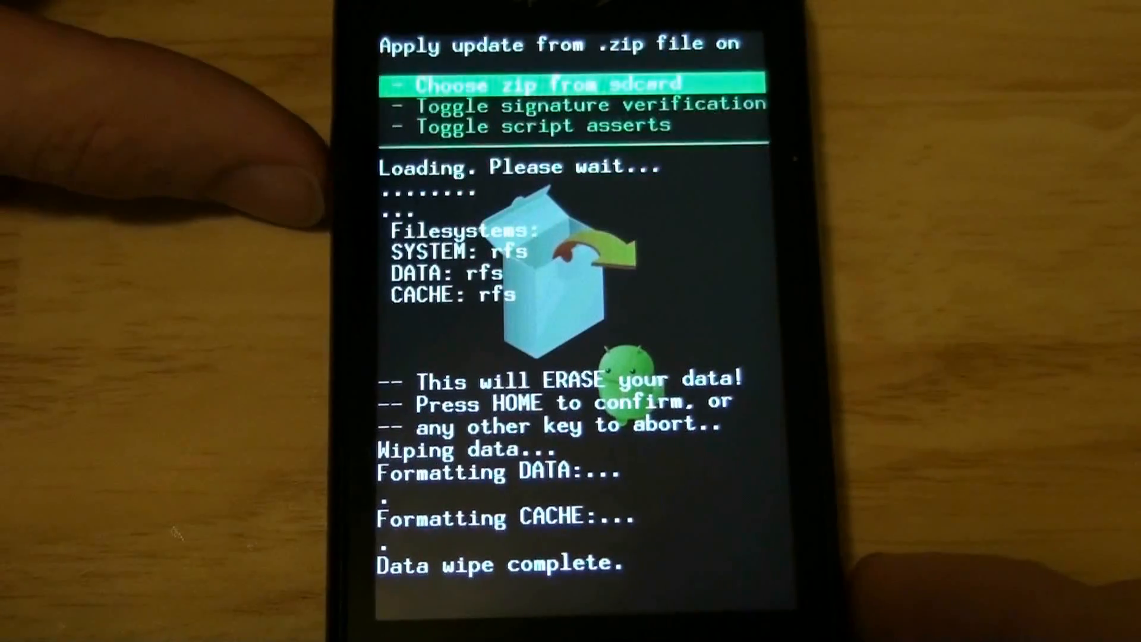
- Install the update zip from the sd card in CM Recovery to restore stock Android
click(573, 85)
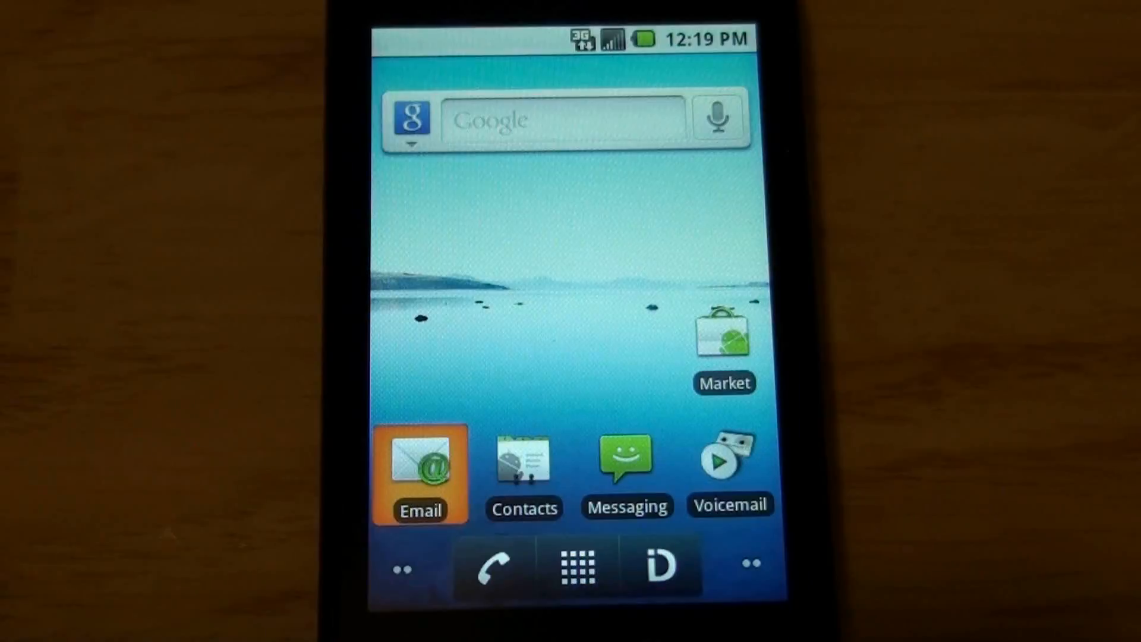
- Open Settings from the freshly restored app drawer
click(576, 566)
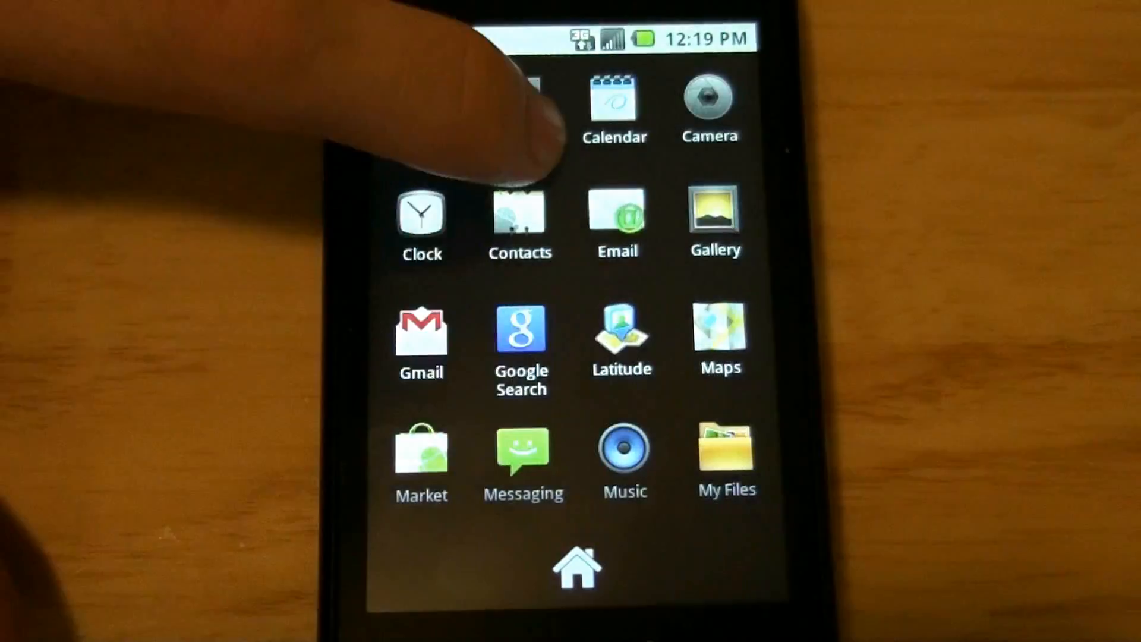
scroll(down, 3)
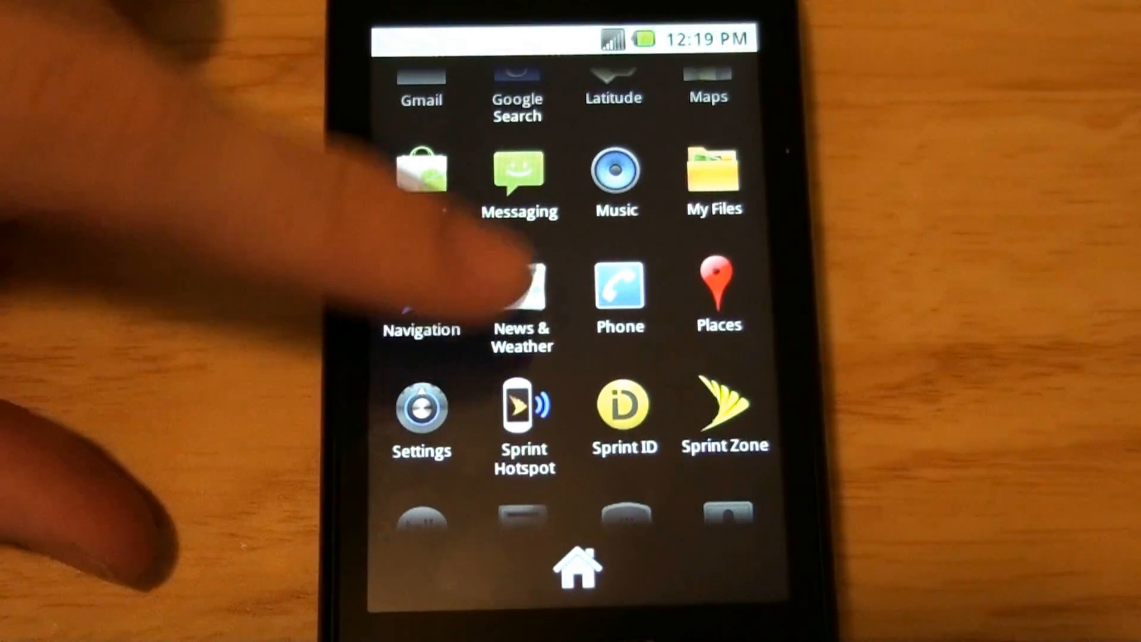
scroll(down, 3)
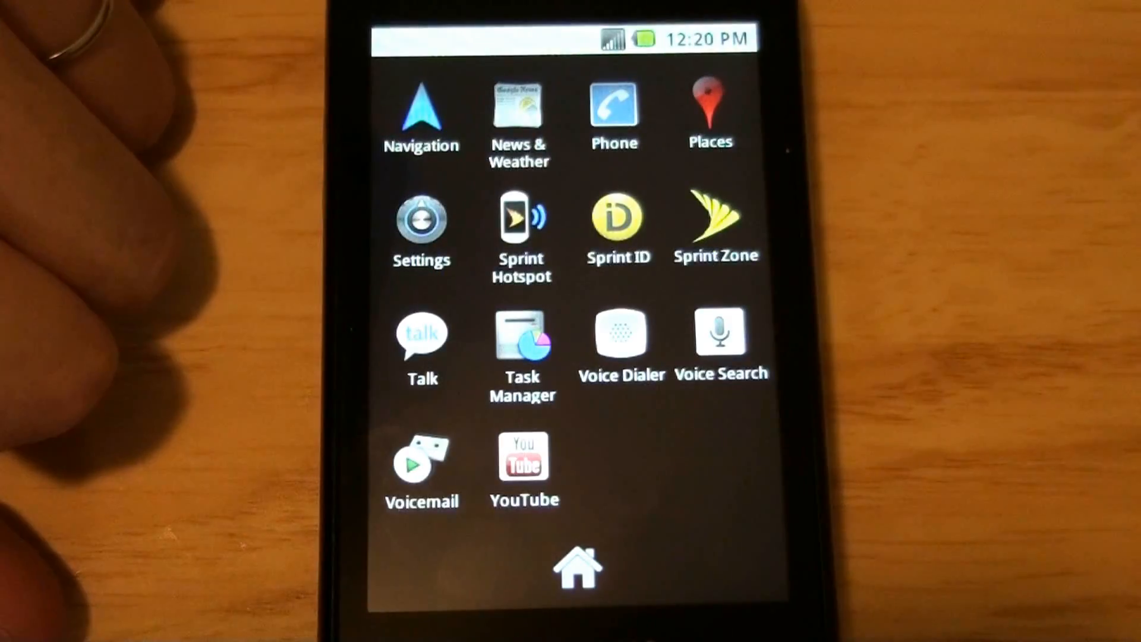
click(421, 218)
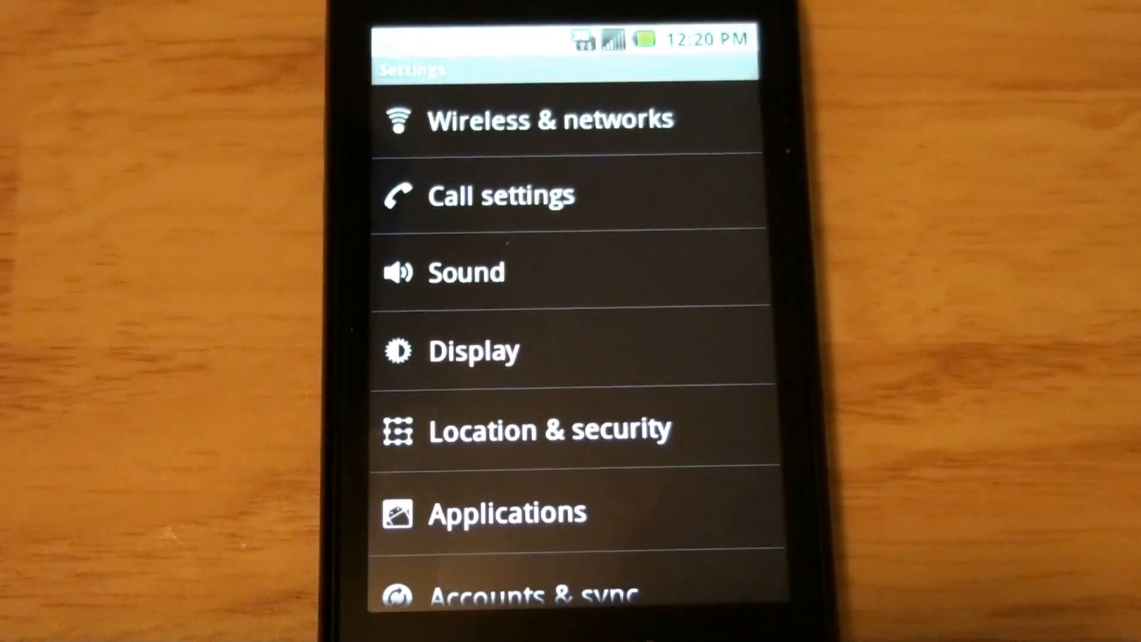